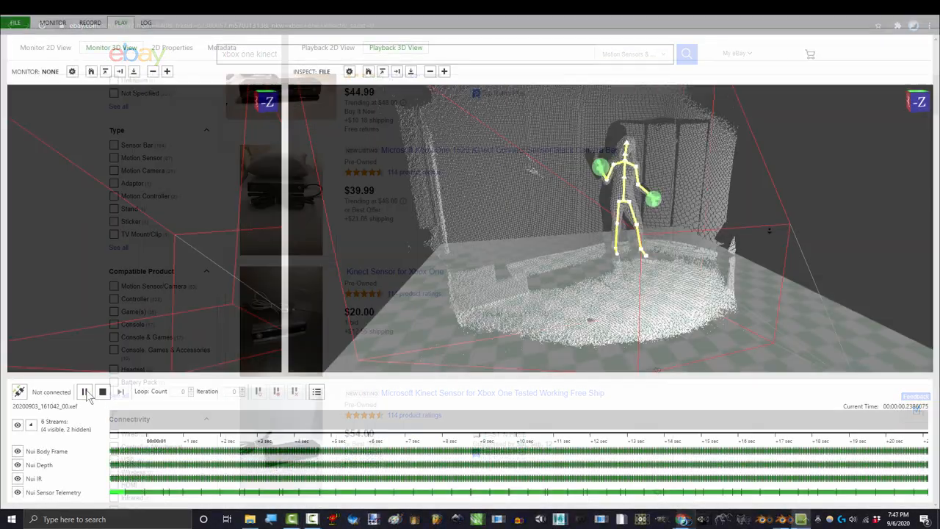
- Pause the clip, run KinectSDK-v2.0_1409-Setup, and launch SDK Browser v2.0
click(84, 391)
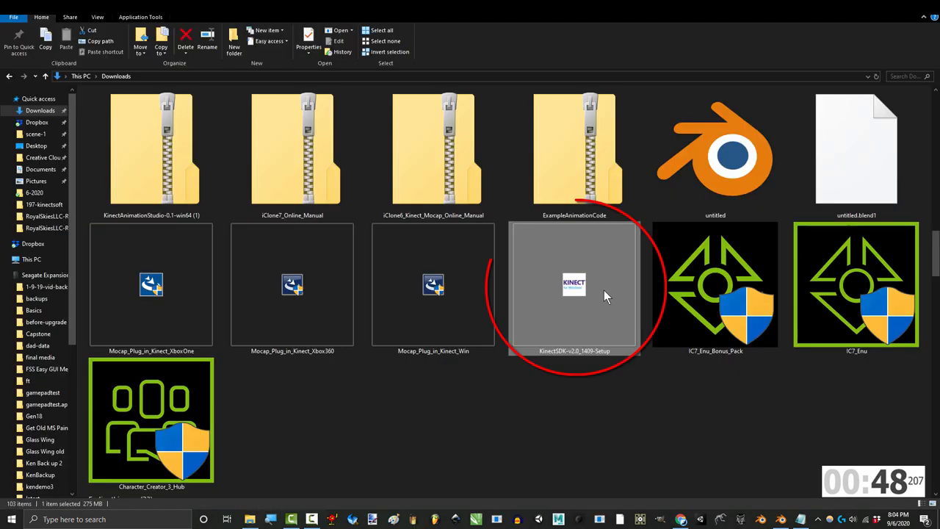
double_click(574, 284)
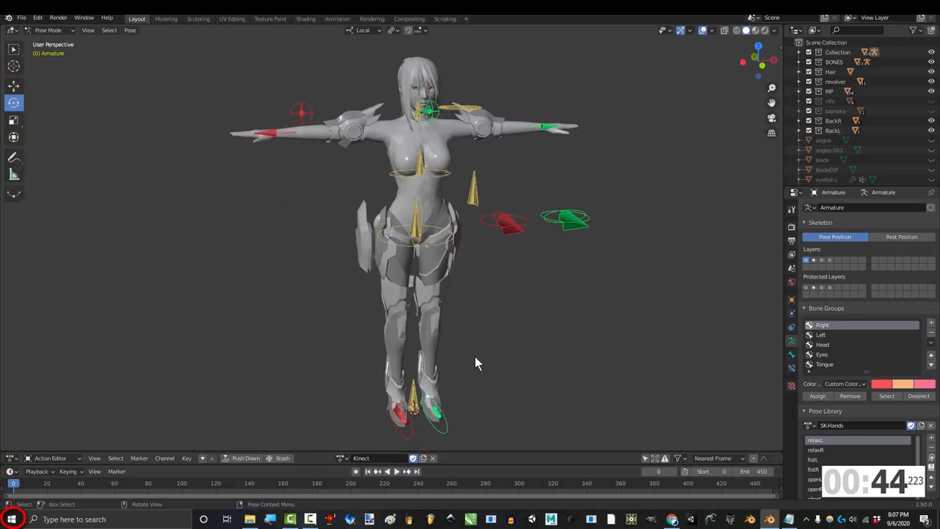
text(sdk bro)
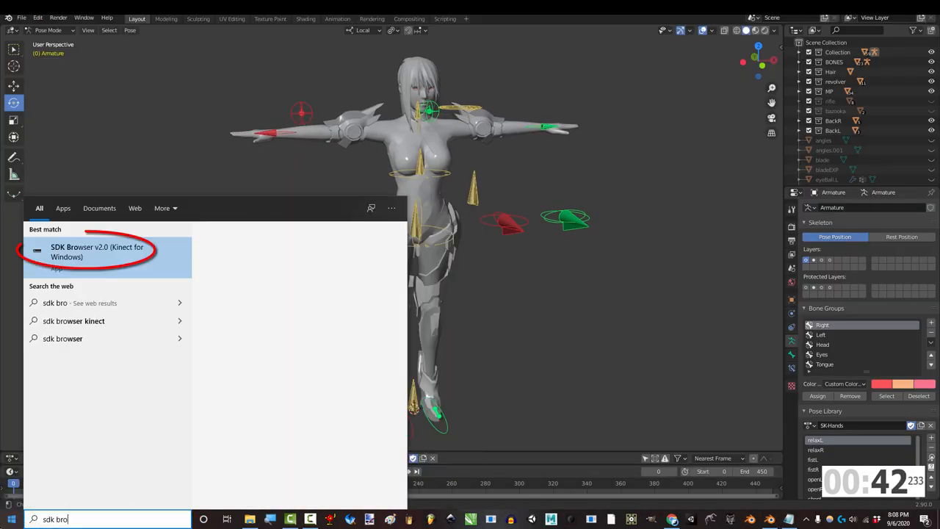
click(96, 258)
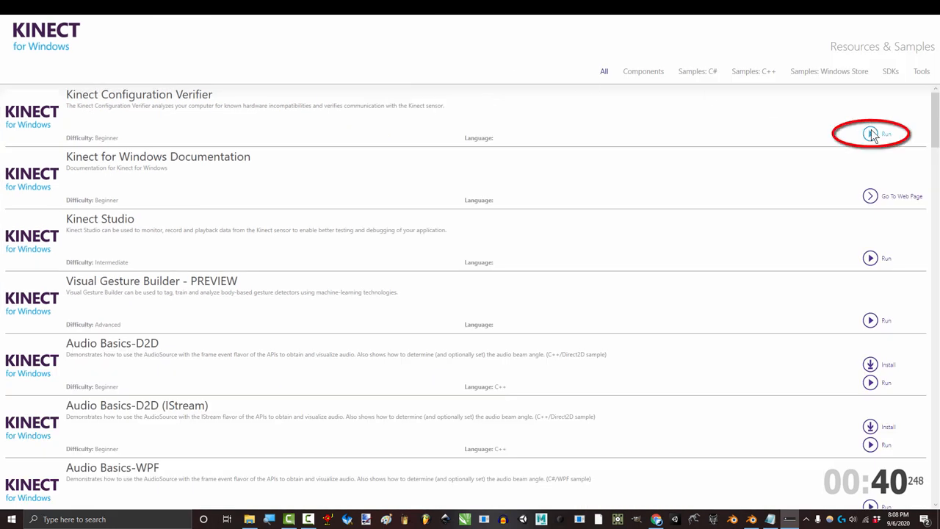
- Run the Kinect Configuration Verifier and inspect the USB Controller warning
click(871, 133)
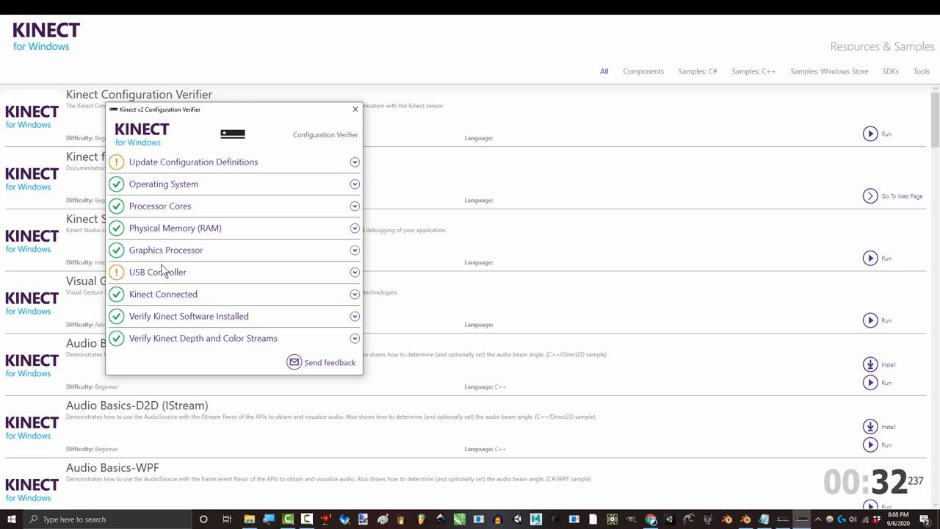
click(354, 109)
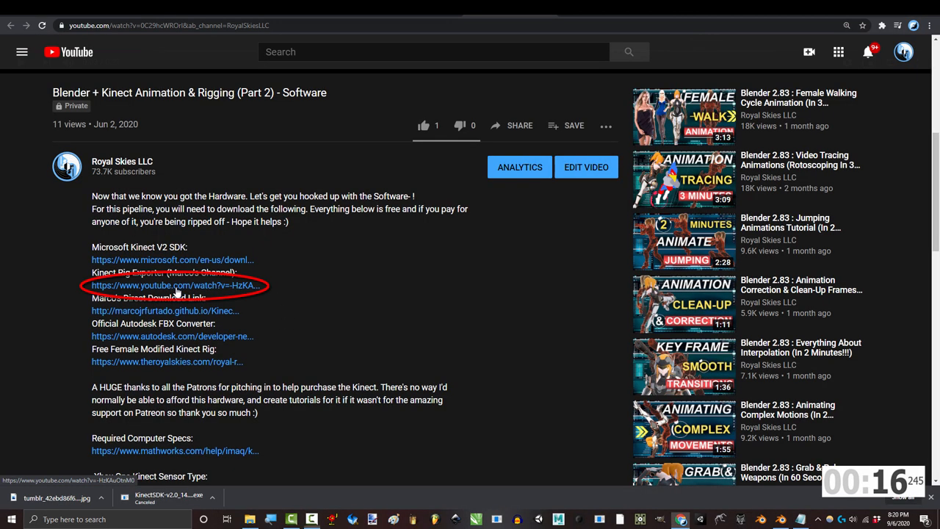
- Visit the KinectAnimationStudio page, then scroll to the description's FBX Converter link
click(165, 307)
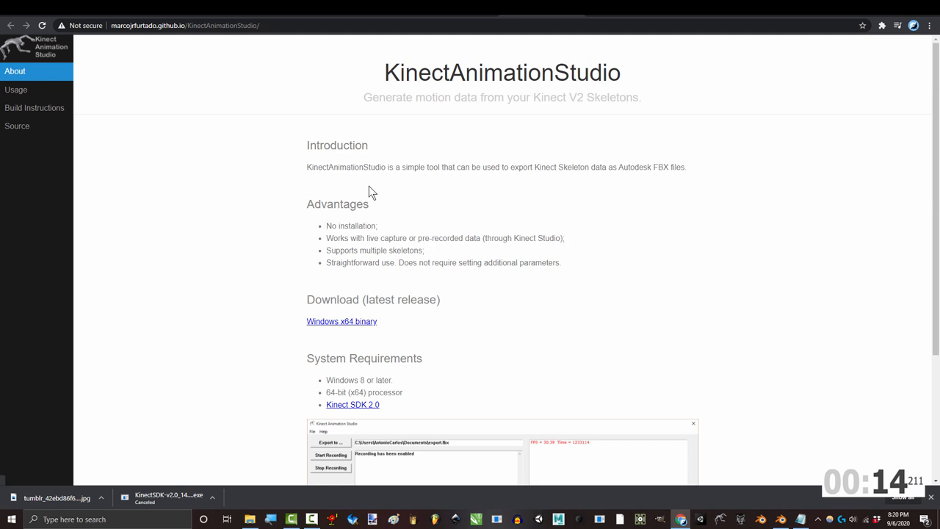
scroll(down, 3)
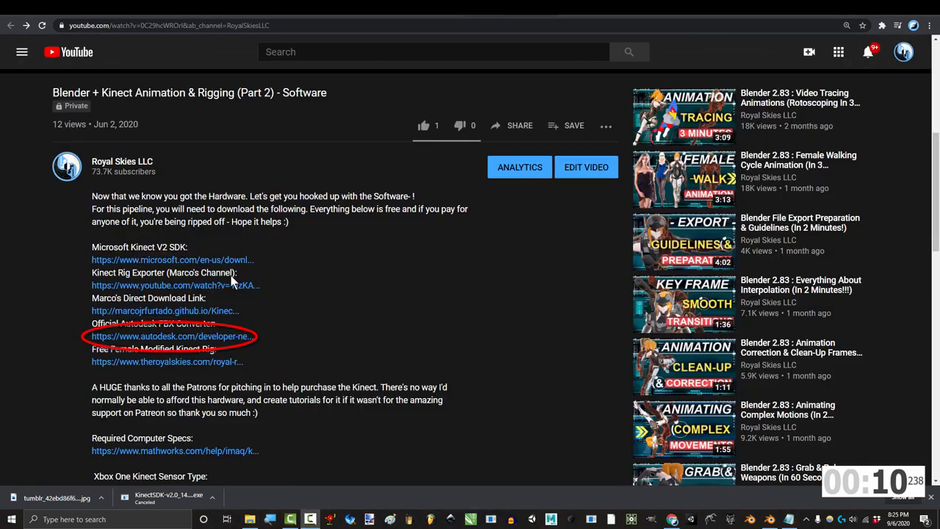
- Get FBX 2013.3 Converter for Windows, then open the Free Female Modified Kinect Rig page
click(158, 336)
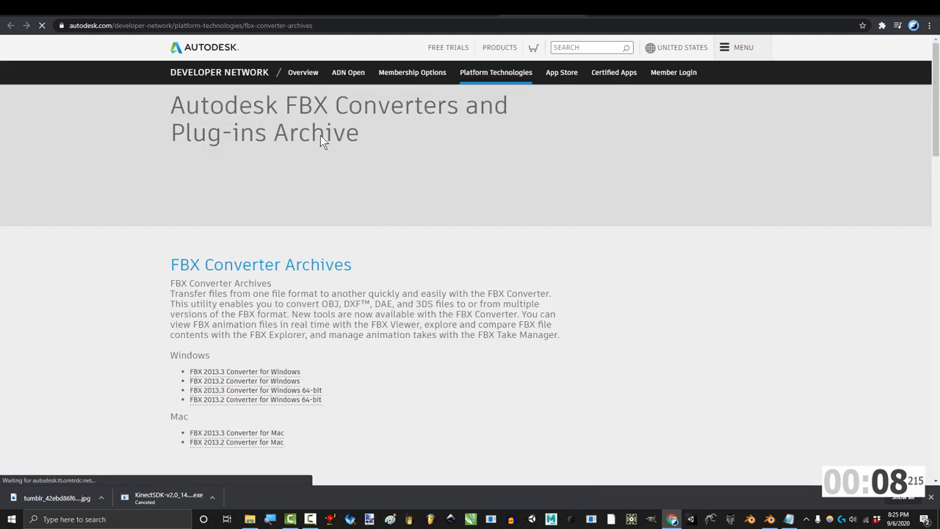
scroll(down, 3)
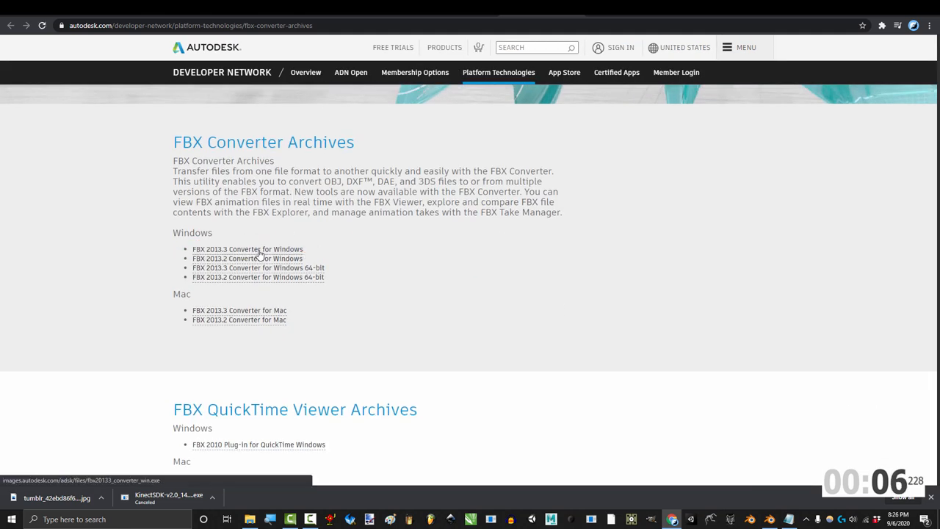
click(732, 519)
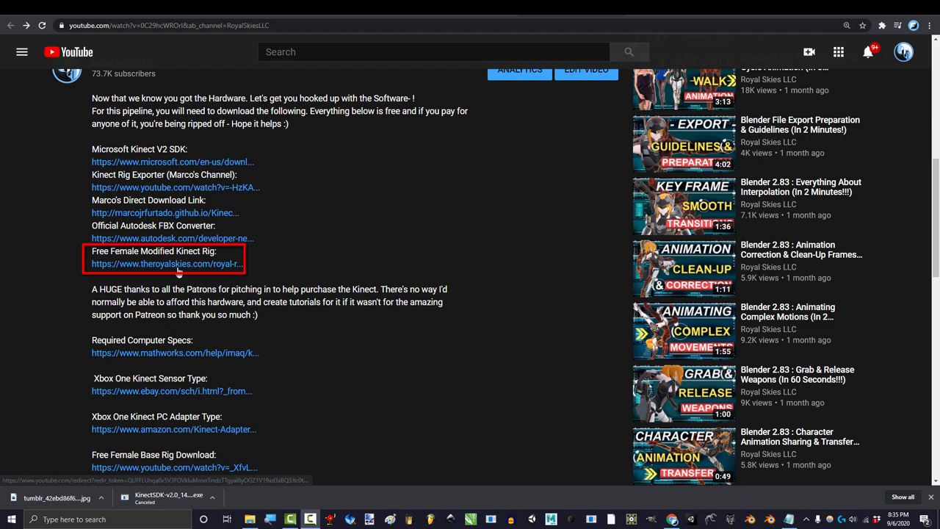
click(167, 263)
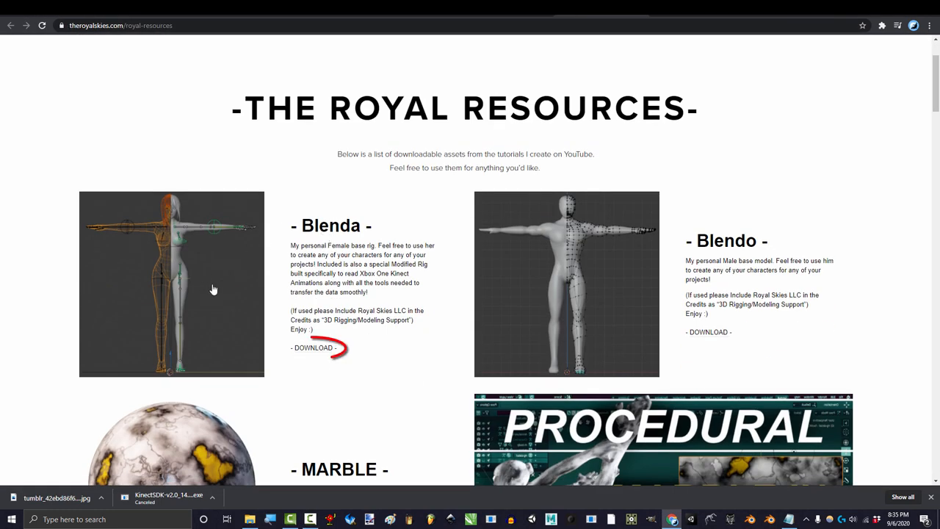